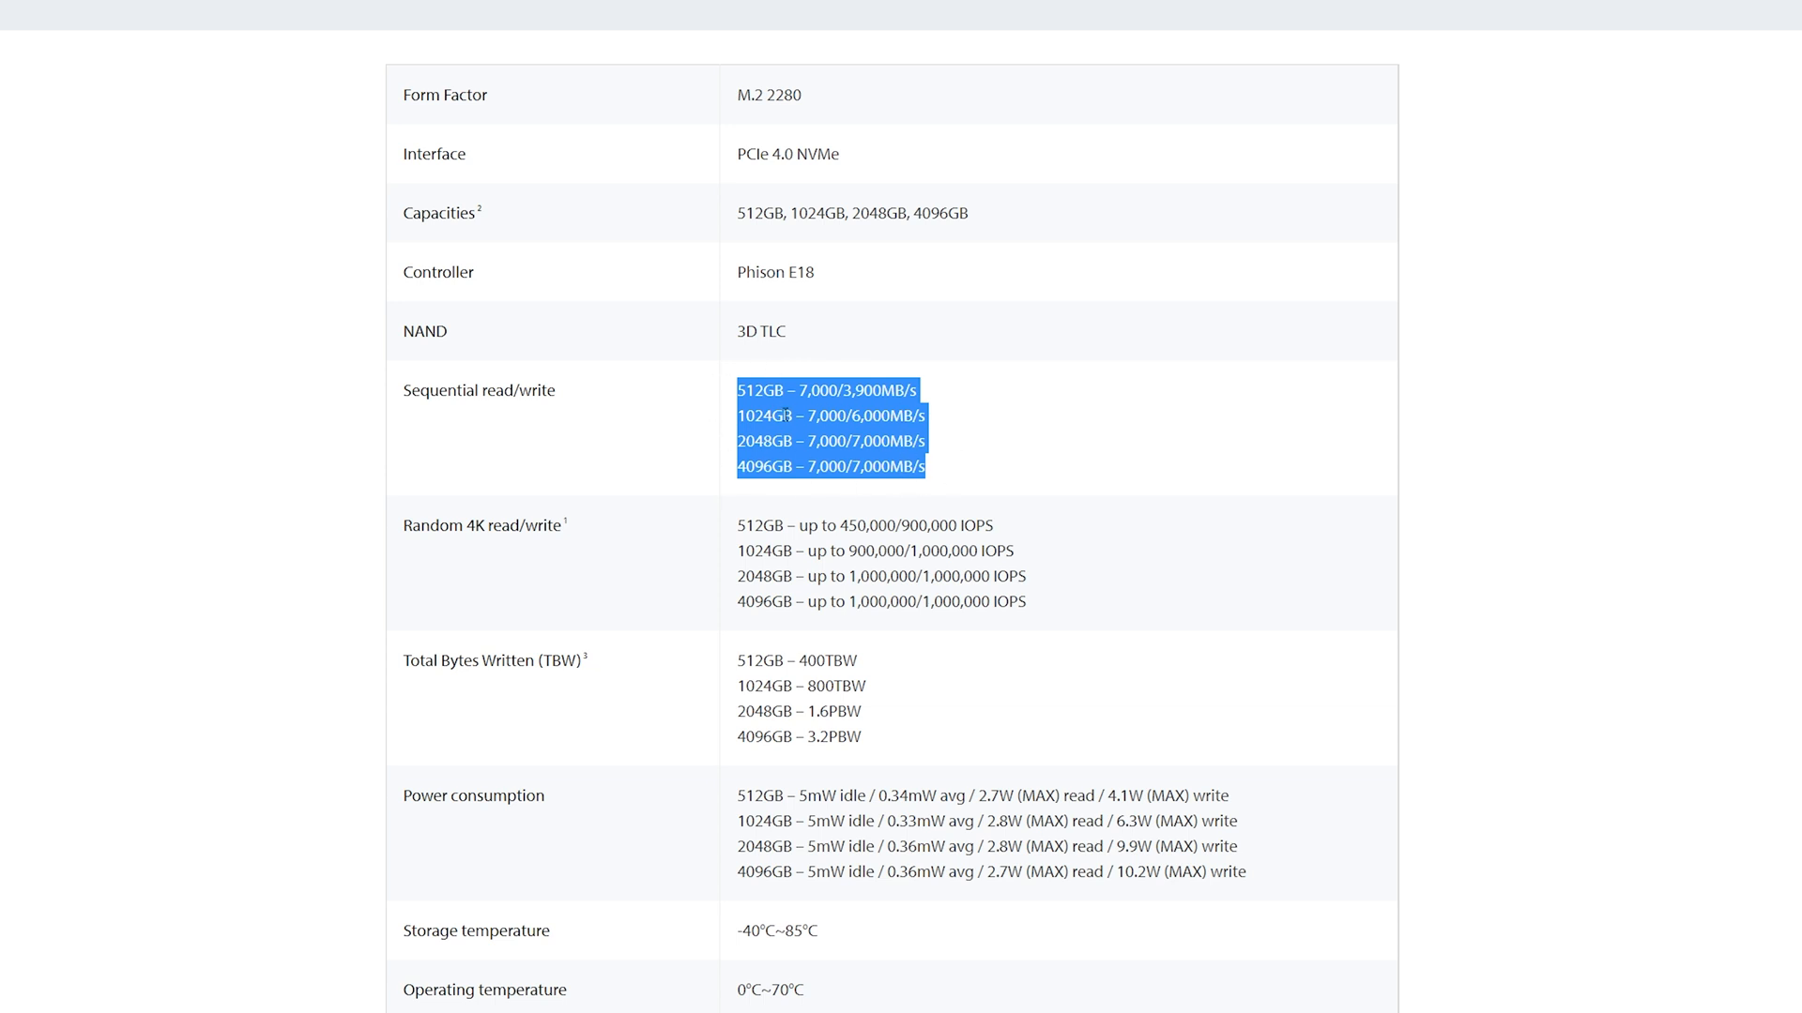
{"action": "scroll", "scroll_direction": "down", "scroll_amount": 3}
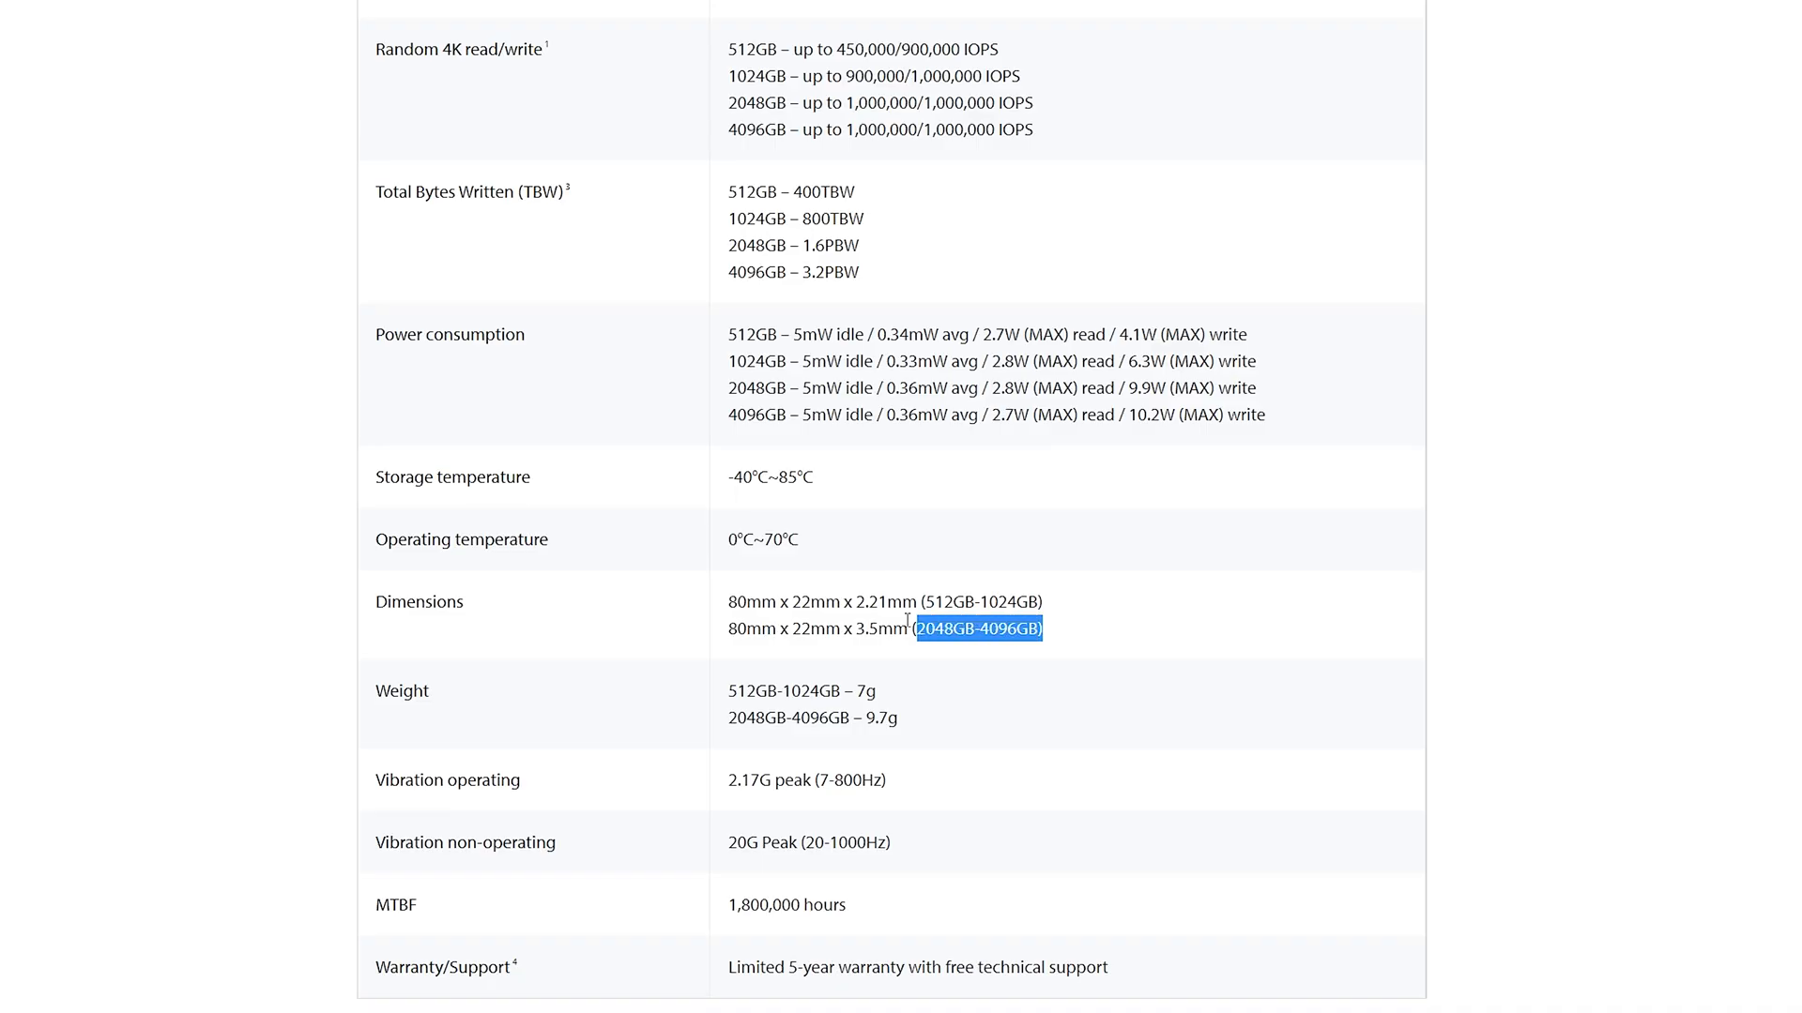